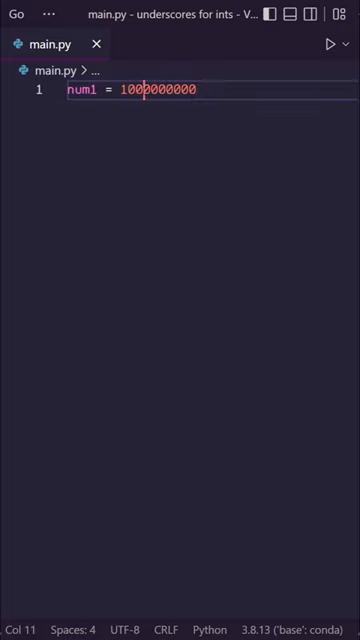
# Write num1 = 1_000_000_000 using underscore digit separators.
pyautogui.write('_')
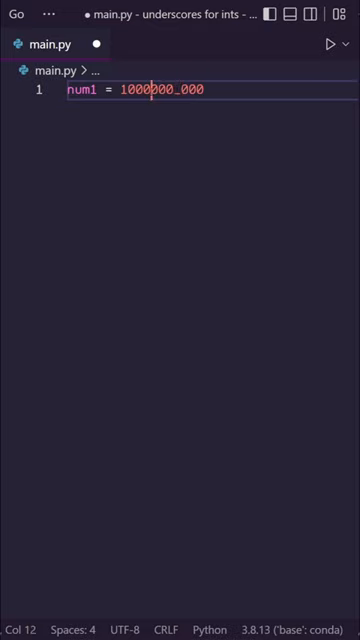
pyautogui.write('_000_000_000')
pyautogui.write('ans =')
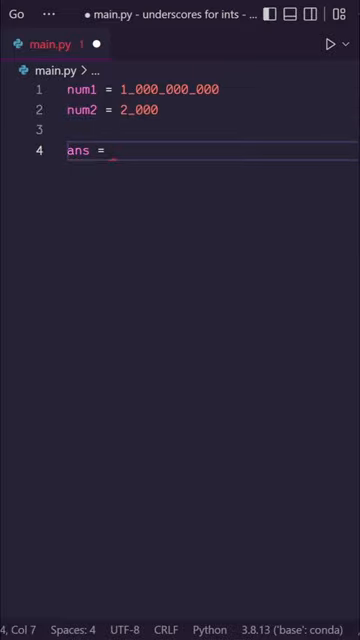
pyautogui.write('num1*num2')
pyautogui.write('print(ans)')
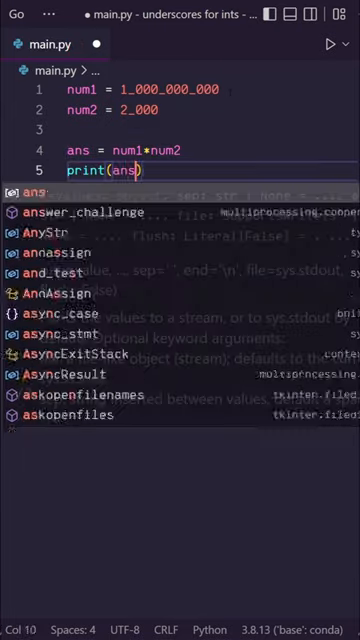
pyautogui.click(332, 42)
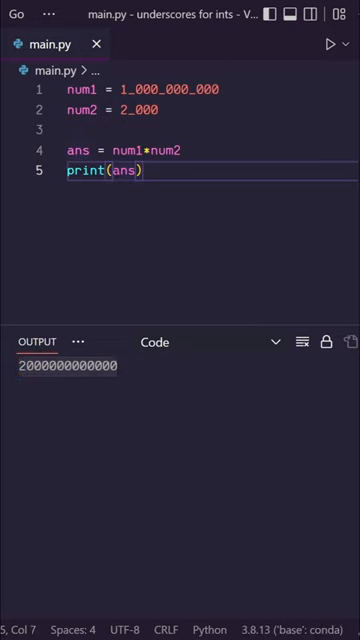
# Print ans as f'{ans:,}' and rerun to show 2,000,000,000,000.
pyautogui.write("'ans'")
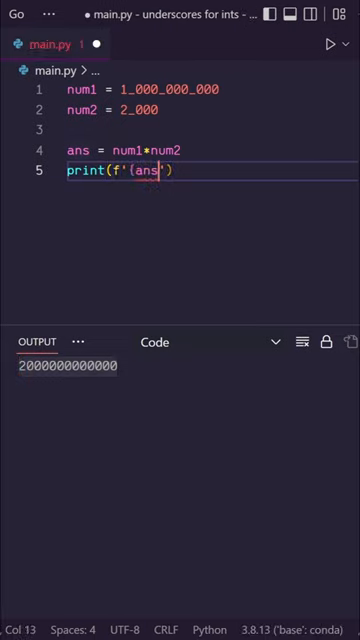
pyautogui.write(':,}')
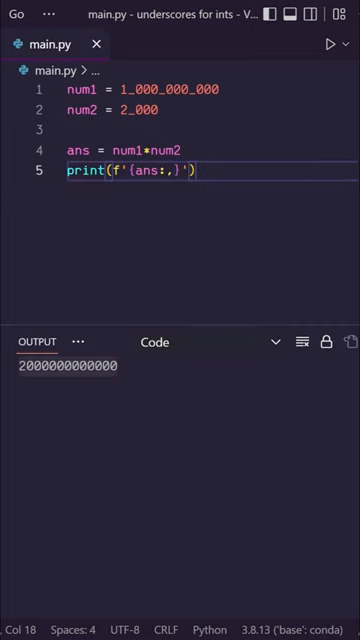
pyautogui.click(332, 44)
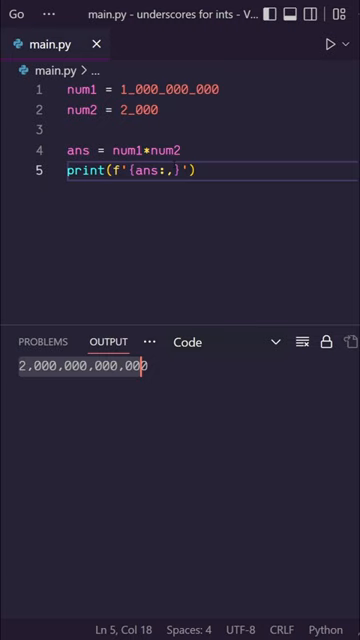